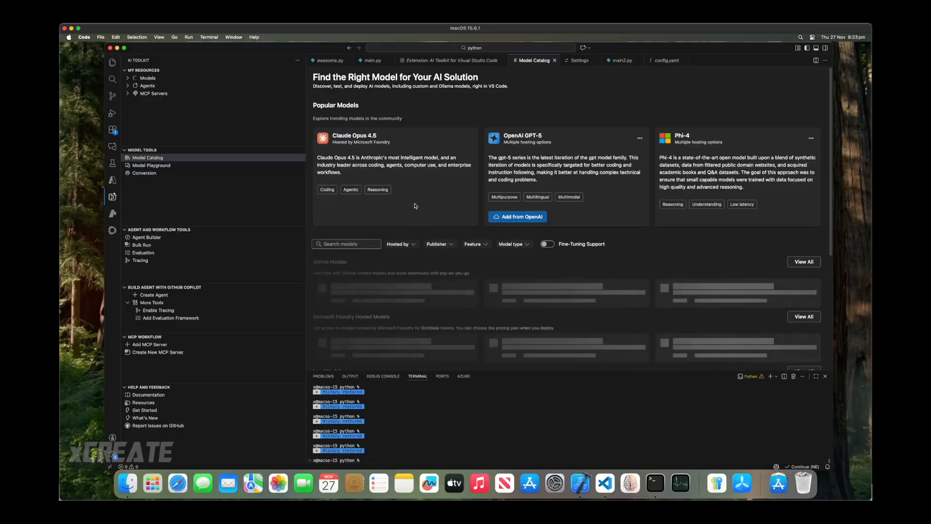
{"action": "scroll", "scroll_direction": "down", "scroll_amount": 3}
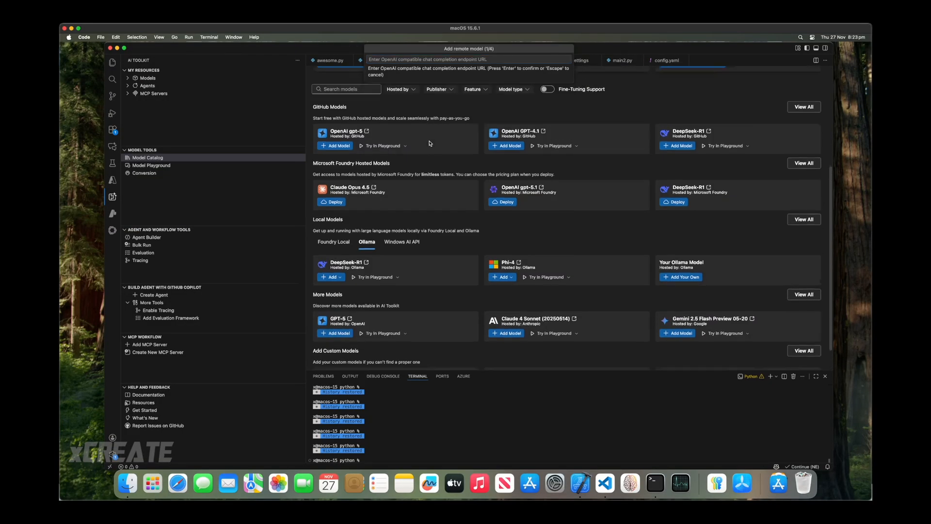
{"action": "scroll", "scroll_direction": "down", "scroll_amount": 3}
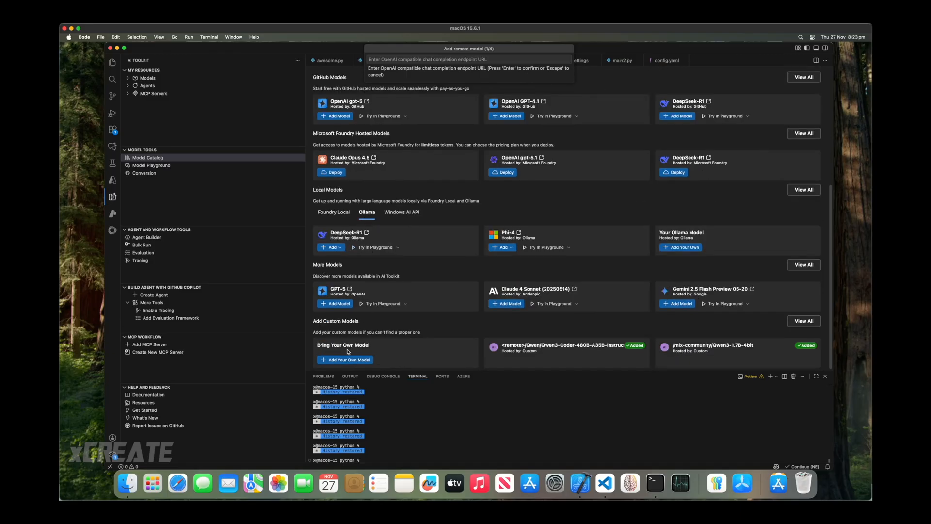
{"action": "mouse_move", "coordinate": [400, 295]}
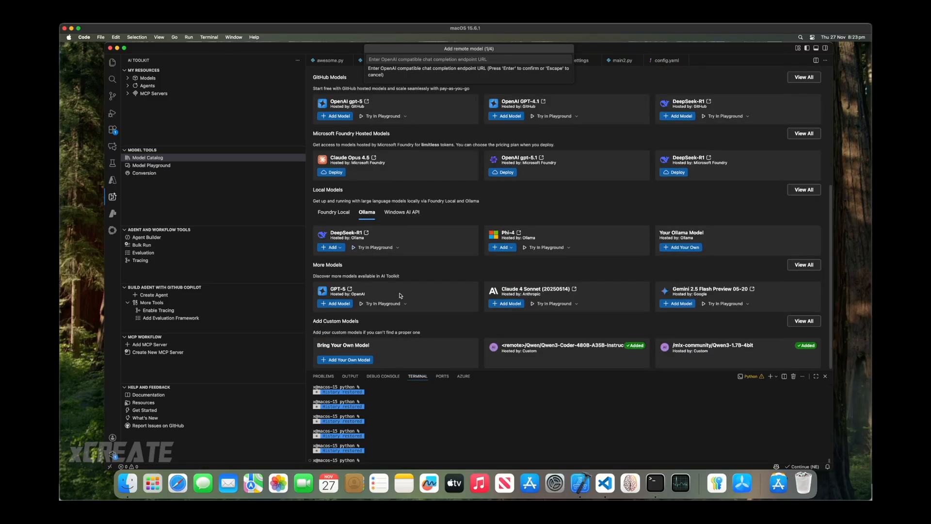